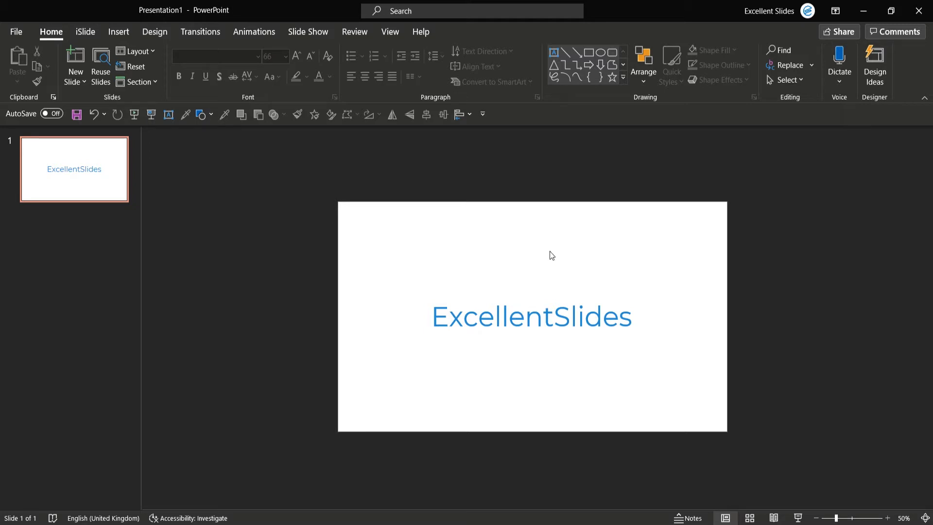
{"action": "mouse_move", "coordinate": [570, 297]}
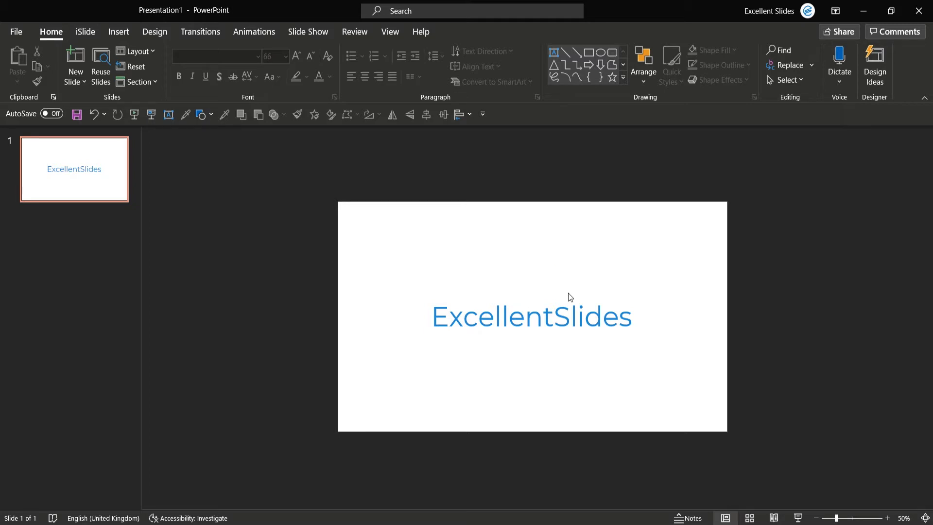
Select the blue ExcellentSlides title box on the slide
{"action": "left_click", "coordinate": [530, 317]}
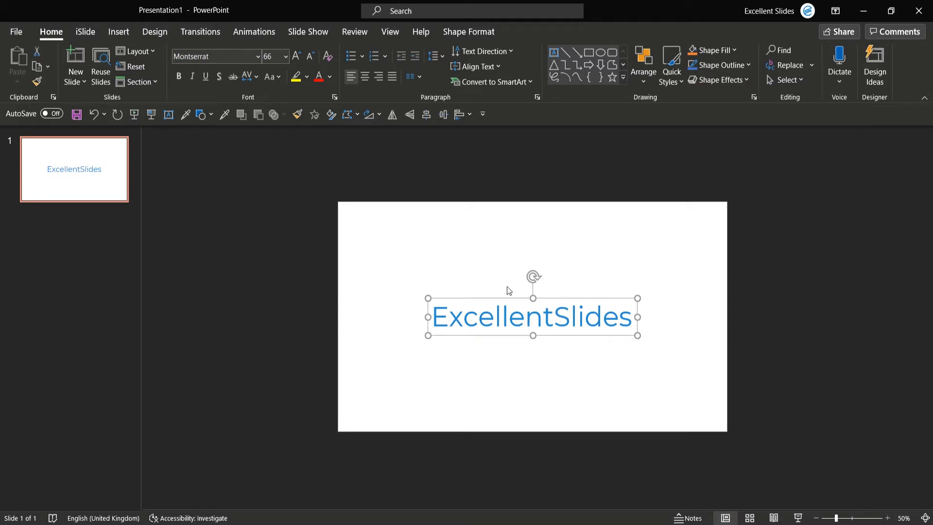
{"action": "mouse_move", "coordinate": [247, 76]}
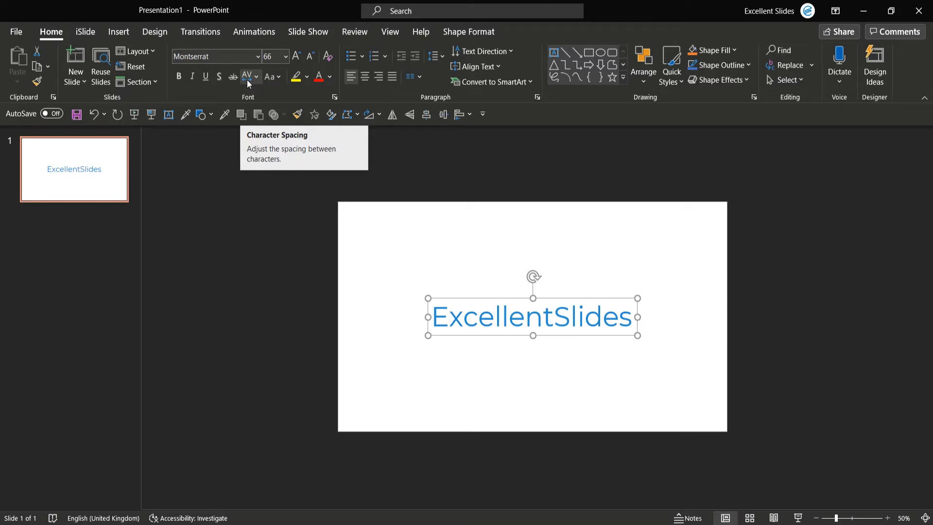
Show the character spacing presets for the selected title, Normal currently applied
{"action": "left_click", "coordinate": [248, 77]}
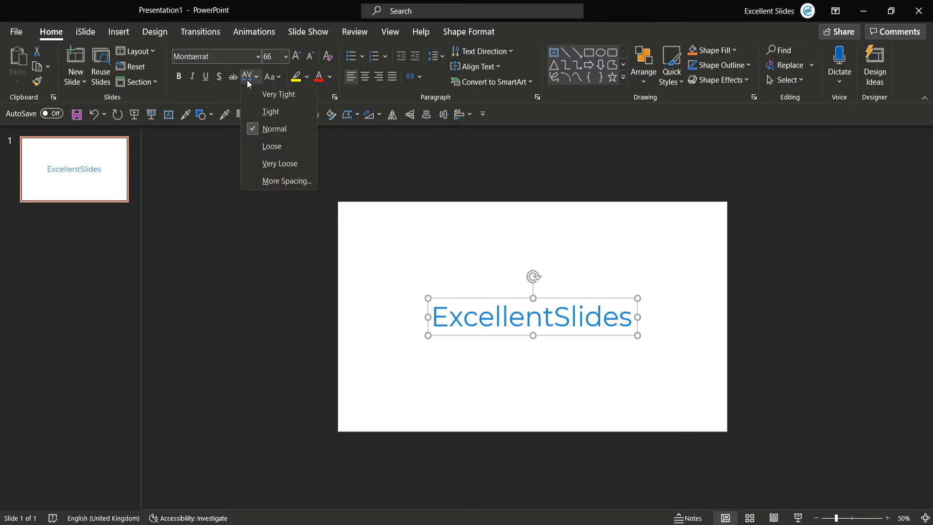
{"action": "mouse_move", "coordinate": [253, 88]}
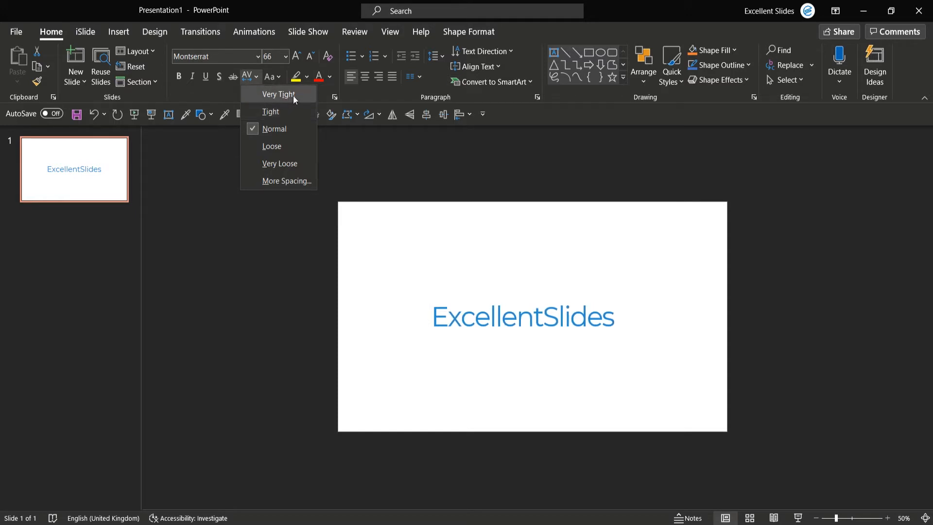
{"action": "mouse_move", "coordinate": [286, 153]}
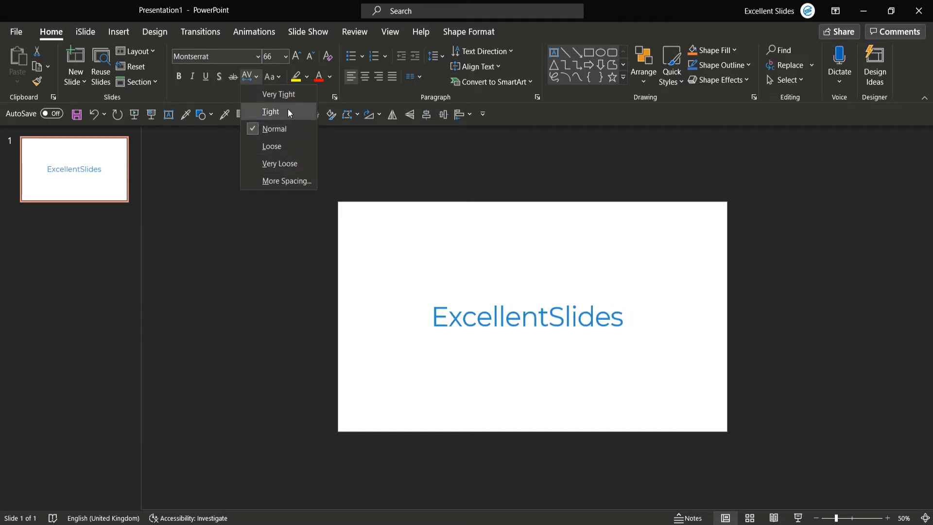
{"action": "mouse_move", "coordinate": [292, 120]}
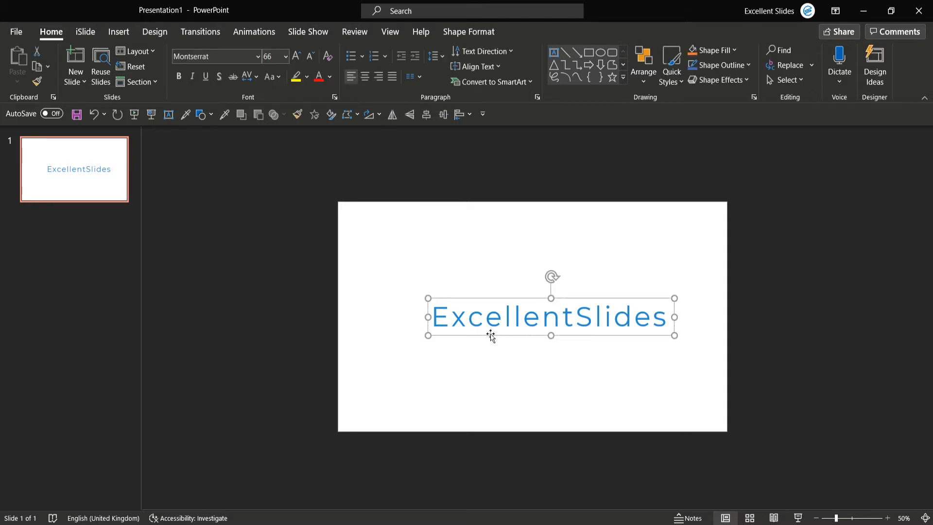
Edit the title text and reach the custom character spacing settings showing Expanded by 6 pt
{"action": "left_click", "coordinate": [508, 329]}
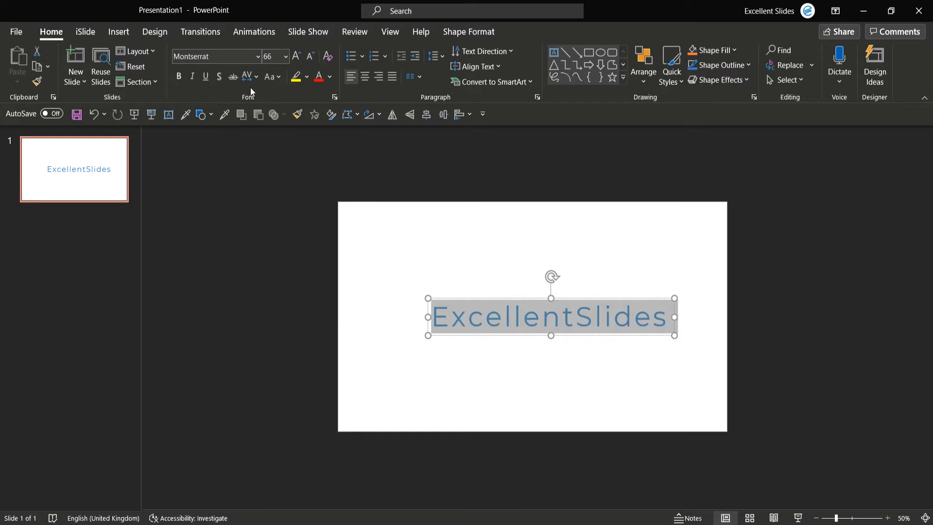
{"action": "left_click", "coordinate": [249, 77]}
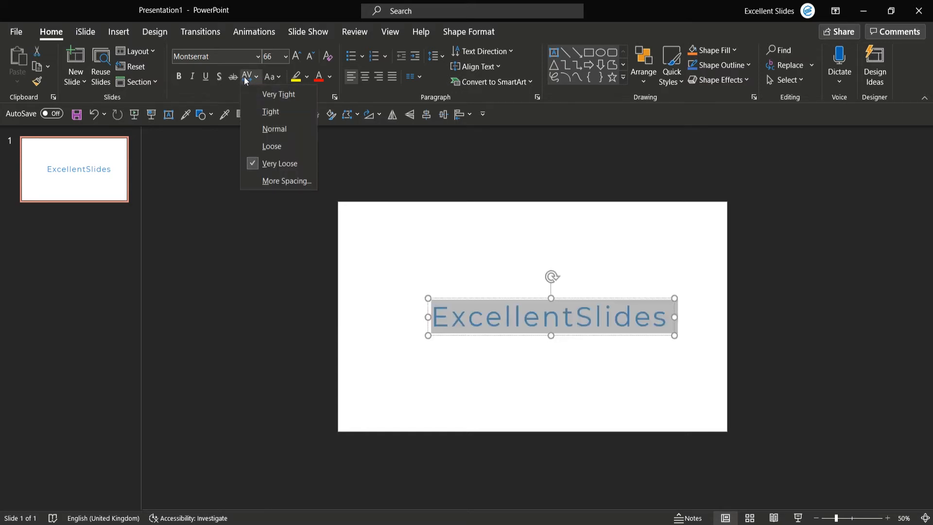
{"action": "left_click", "coordinate": [247, 77]}
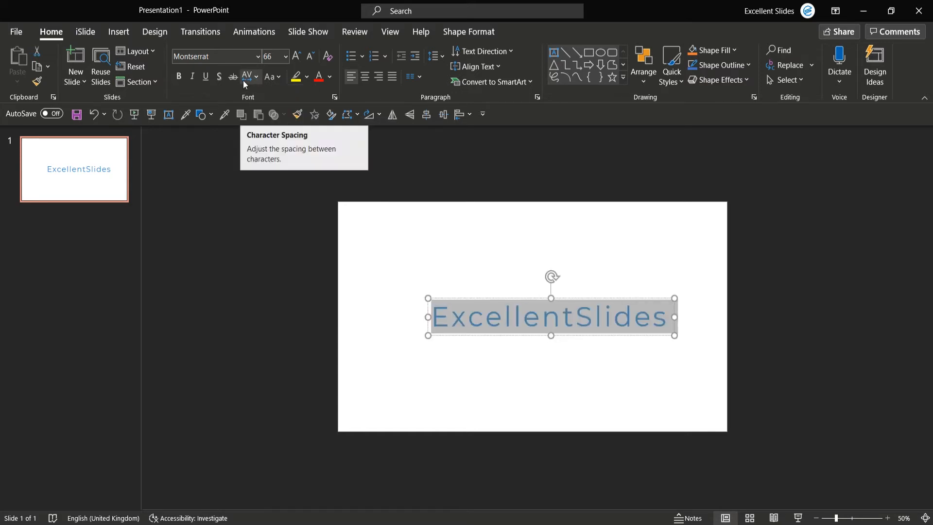
{"action": "left_click", "coordinate": [247, 76]}
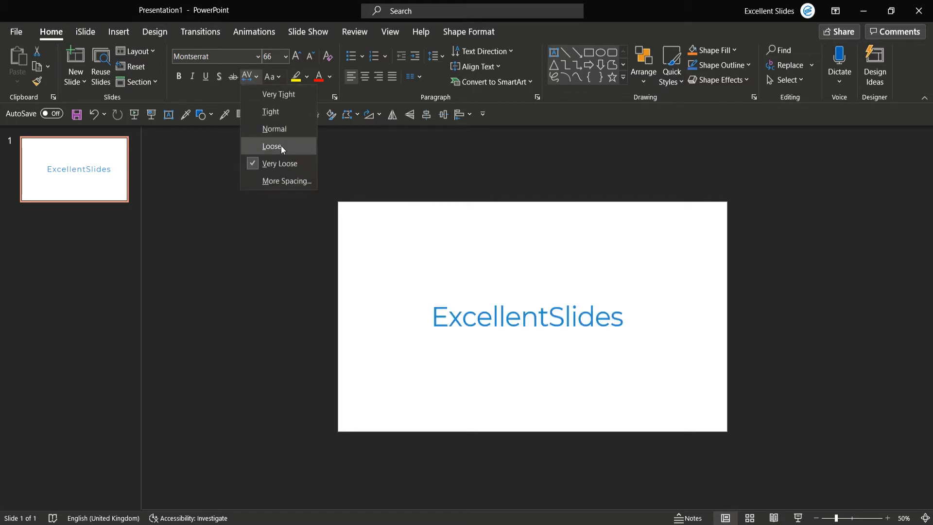
{"action": "left_click", "coordinate": [278, 145]}
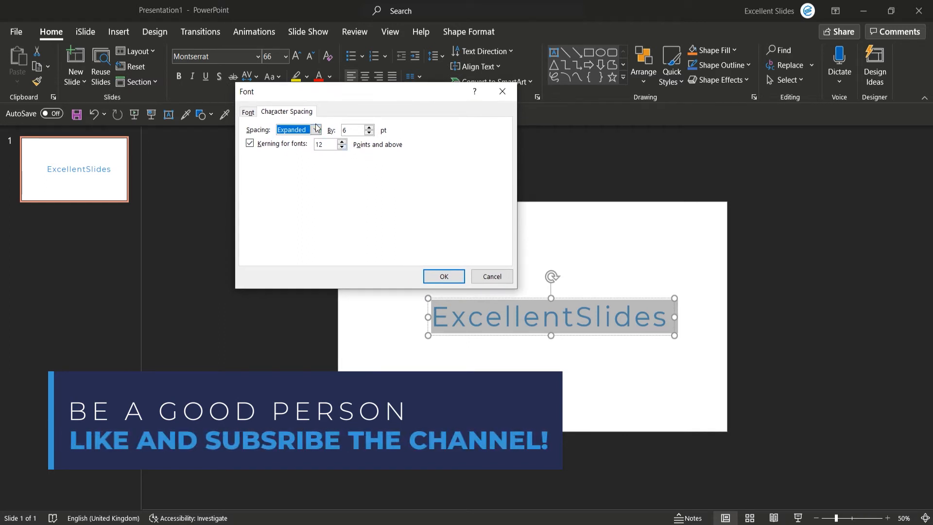
Keep Expanded spacing, set By to 15 pt and apply it to the title
{"action": "left_click", "coordinate": [315, 129]}
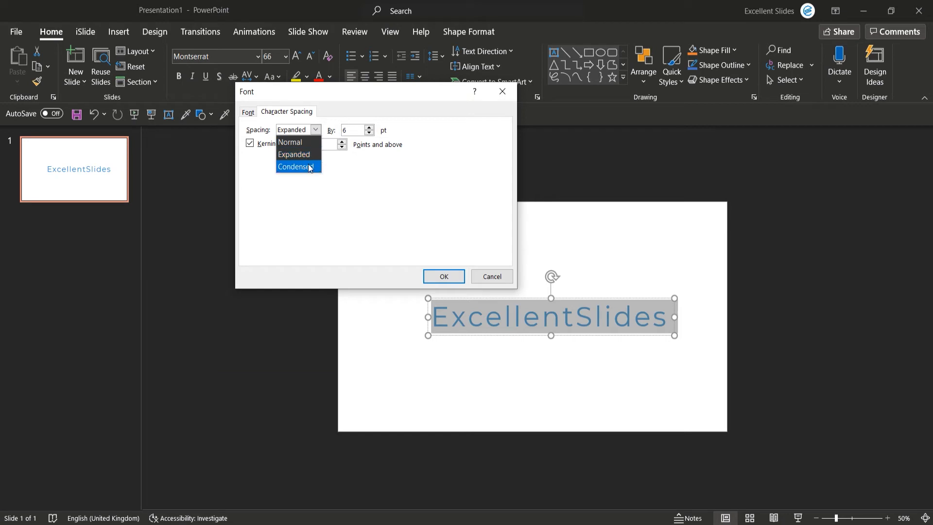
{"action": "mouse_move", "coordinate": [305, 157]}
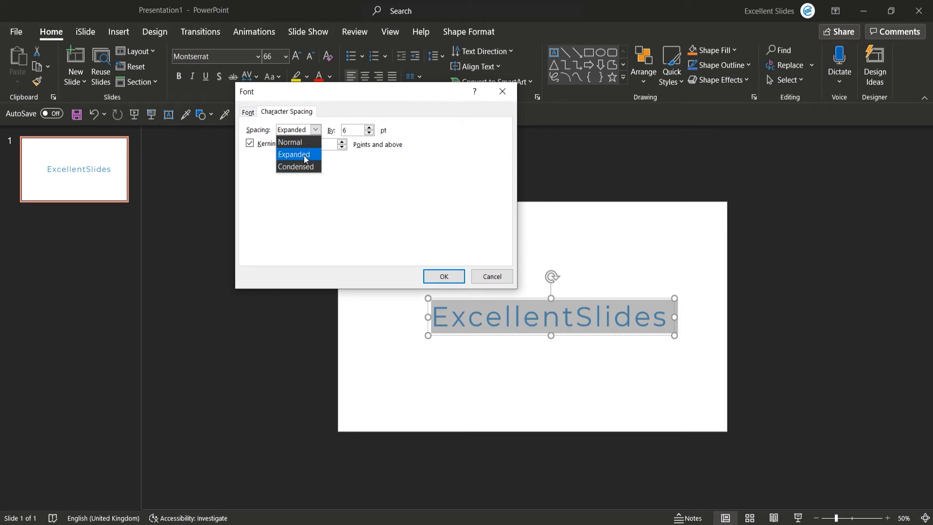
{"action": "mouse_move", "coordinate": [307, 156]}
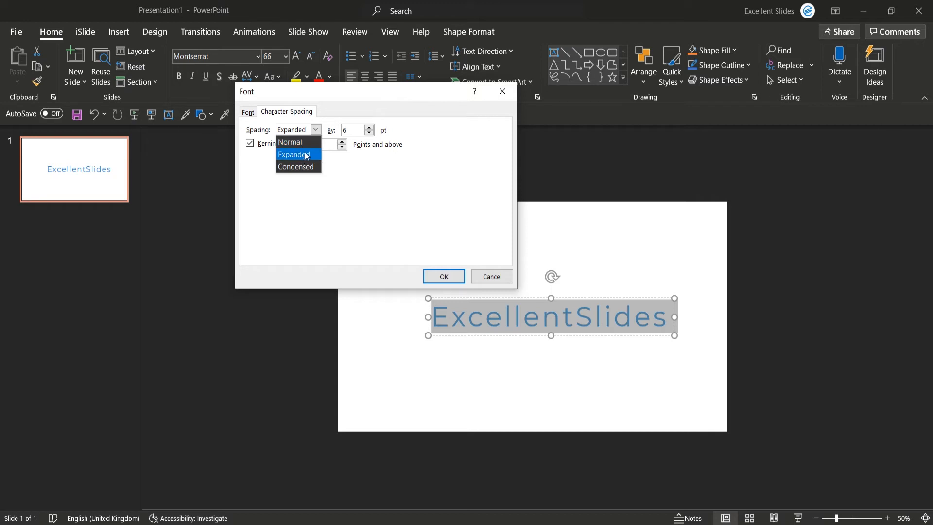
{"action": "left_click", "coordinate": [295, 154]}
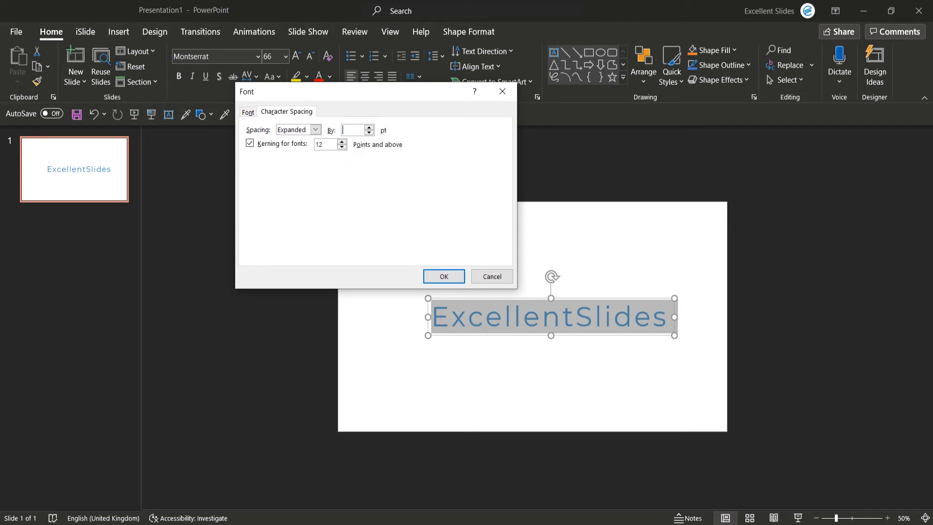
{"action": "type", "text": "15"}
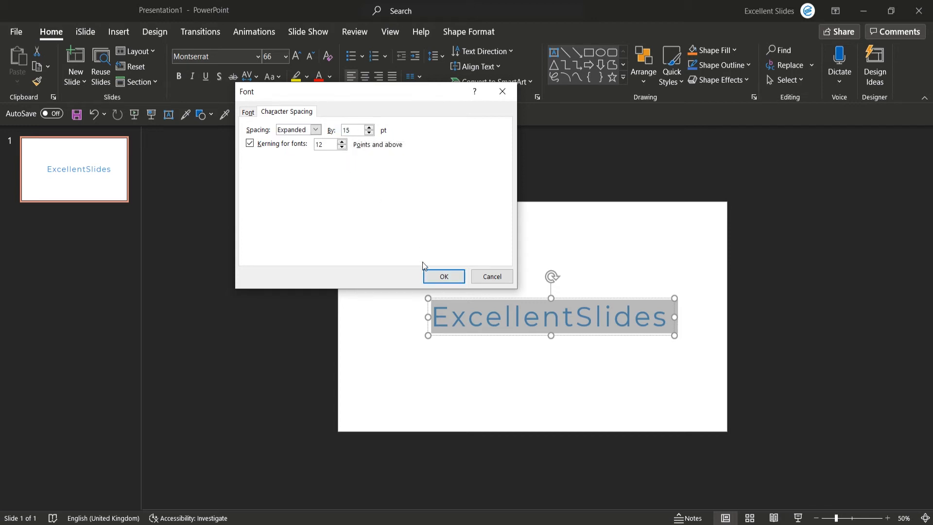
{"action": "left_click", "coordinate": [443, 276]}
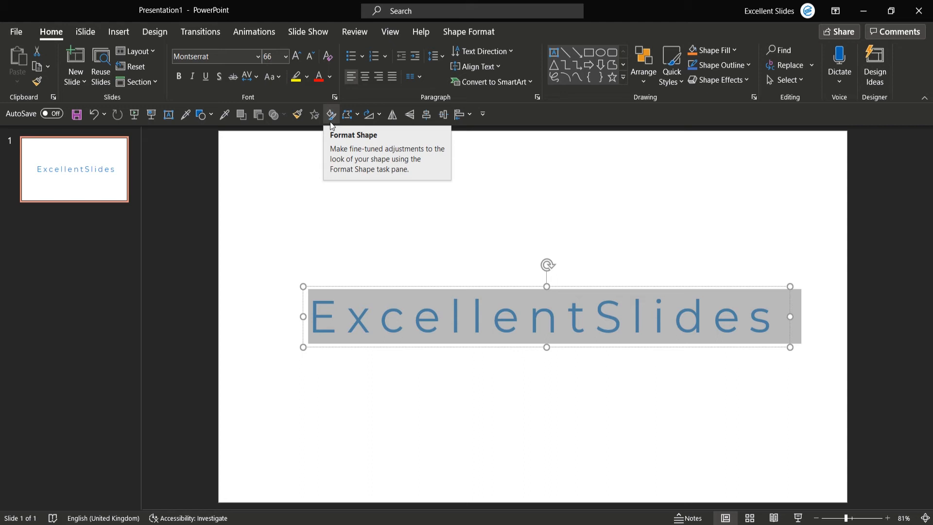
Switch the title to Condensed spacing by 8 pt and apply it
{"action": "left_click", "coordinate": [248, 75]}
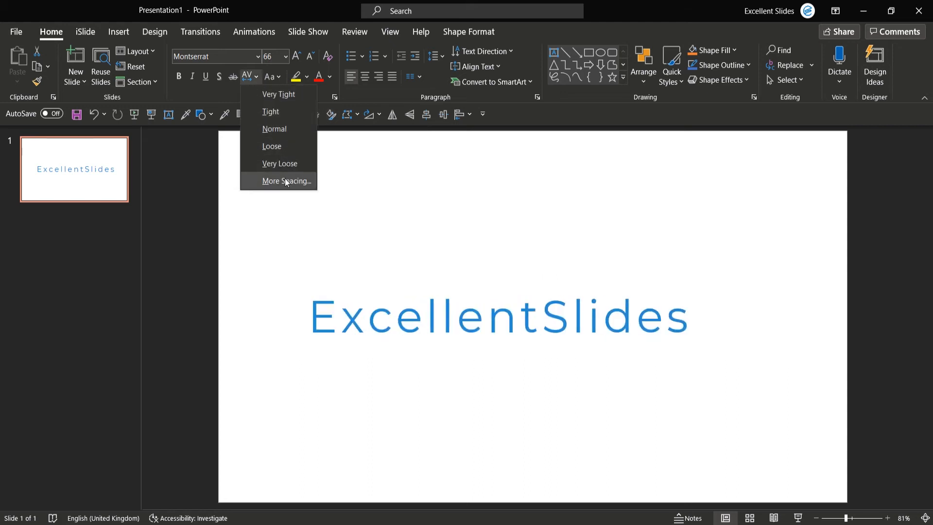
{"action": "left_click", "coordinate": [278, 94]}
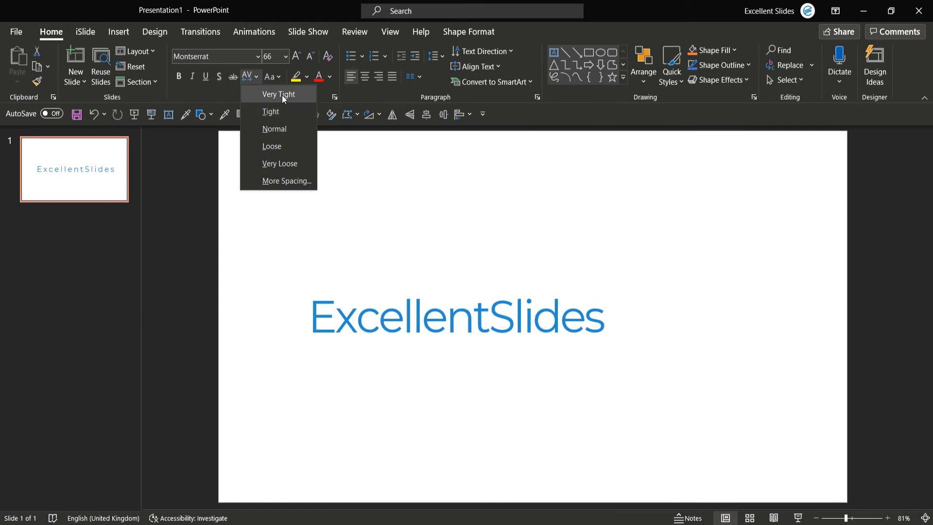
{"action": "left_click", "coordinate": [287, 181]}
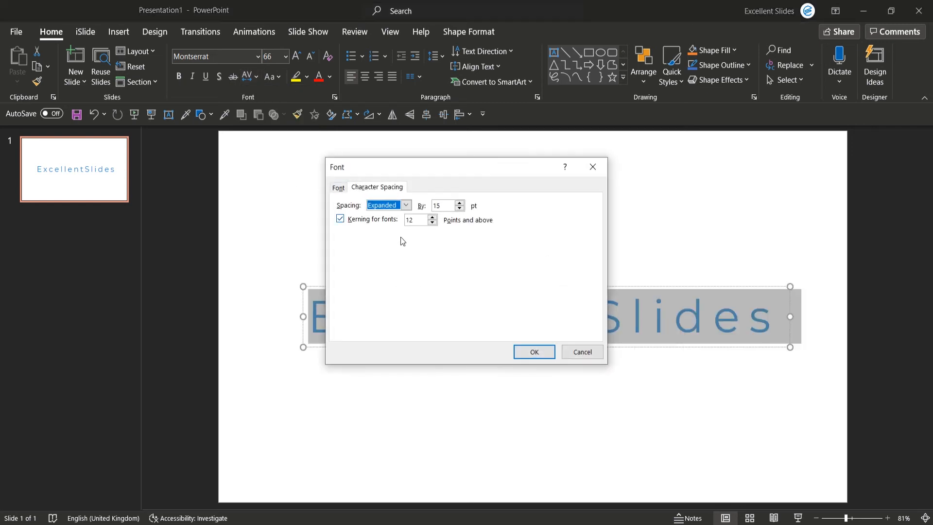
{"action": "left_click", "coordinate": [404, 205]}
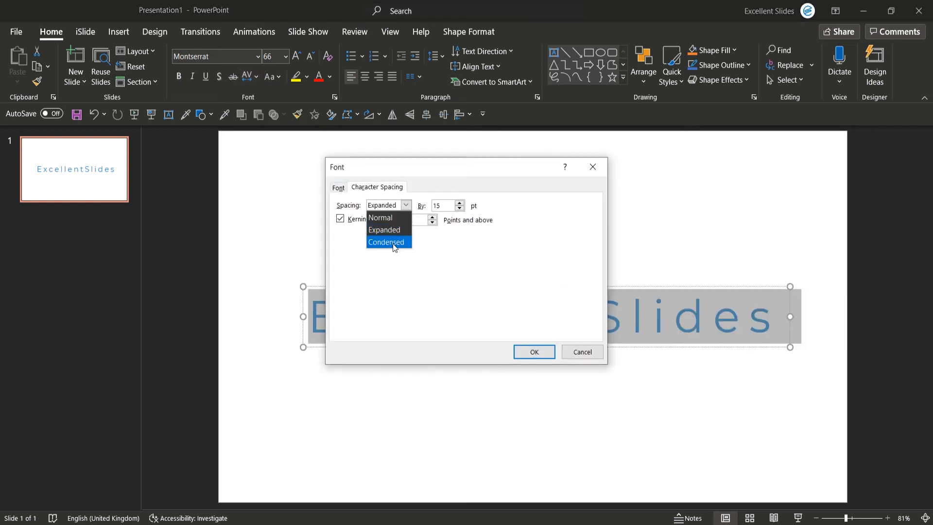
{"action": "left_click", "coordinate": [385, 242]}
{"action": "type", "text": "8"}
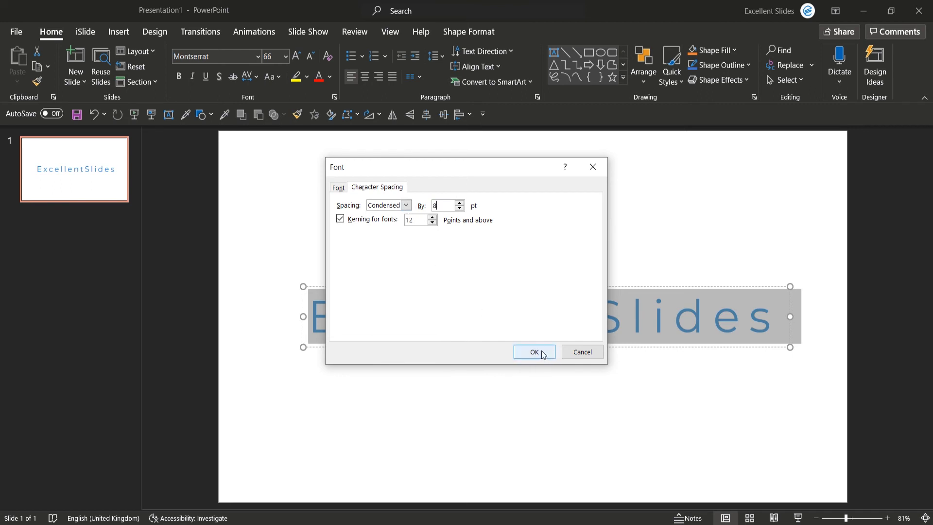
{"action": "left_click", "coordinate": [534, 352]}
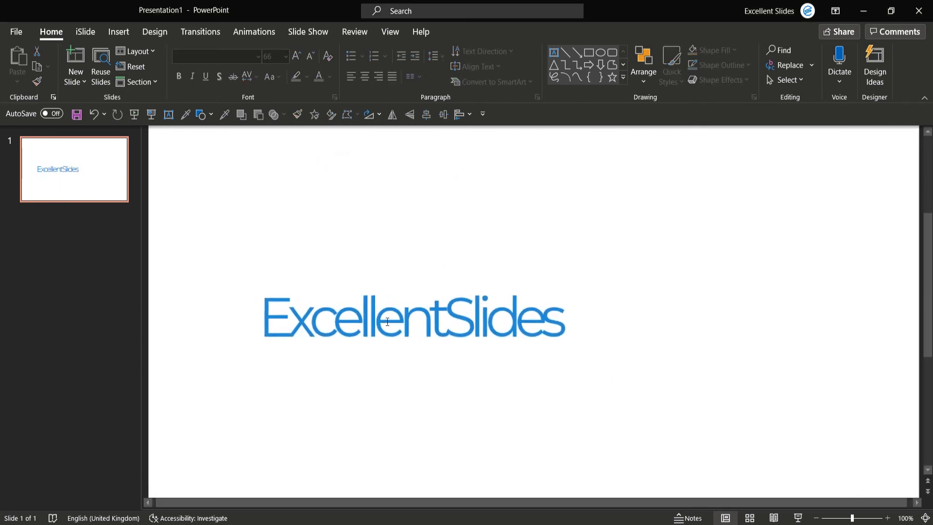
{"action": "left_click", "coordinate": [387, 322]}
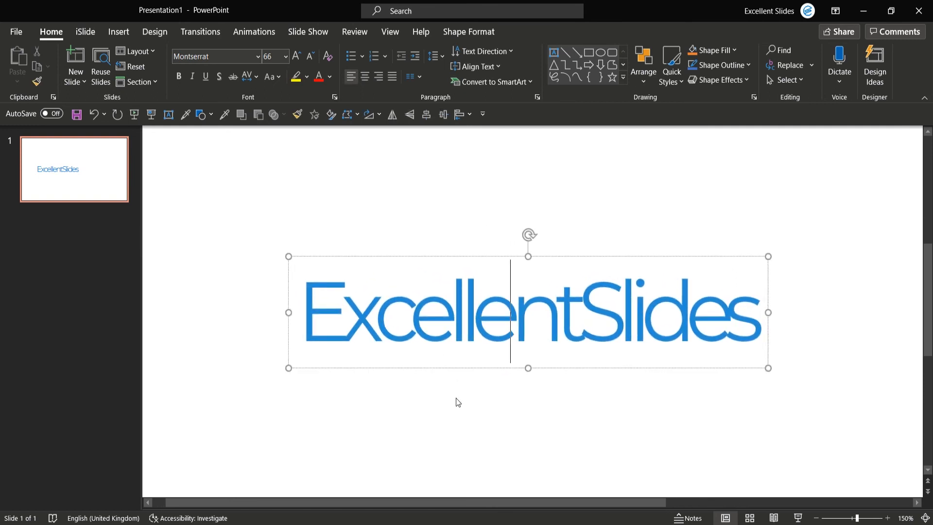
{"action": "mouse_move", "coordinate": [451, 403]}
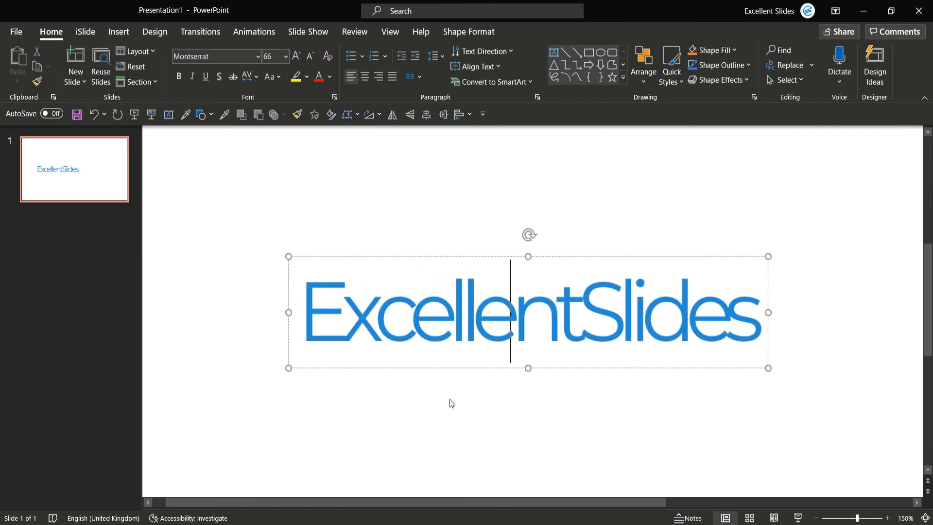
{"action": "mouse_move", "coordinate": [452, 402]}
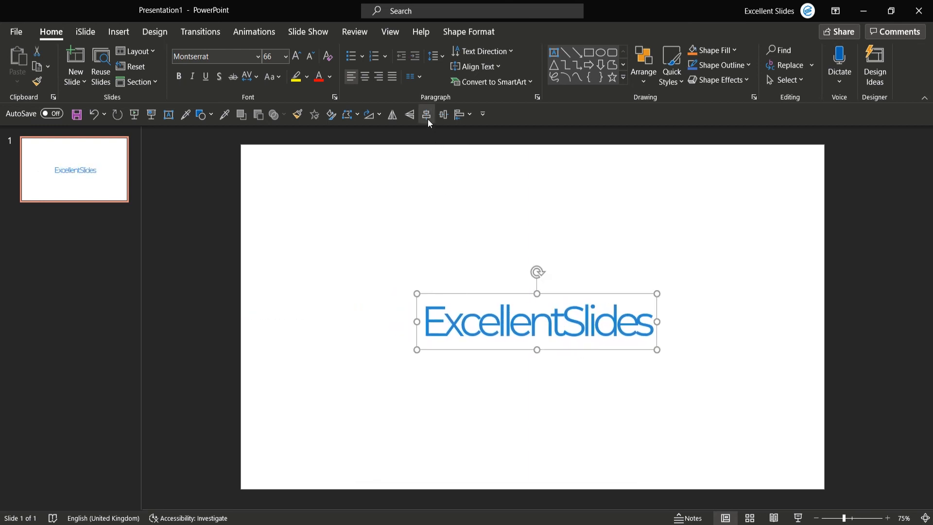
Return the ExcellentSlides title to the Normal spacing preset
{"action": "left_click", "coordinate": [250, 77]}
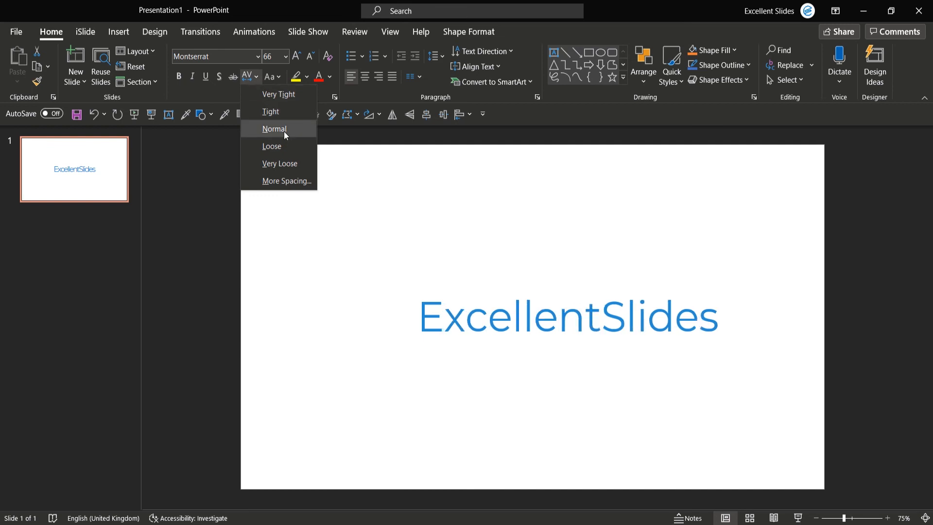
{"action": "left_click", "coordinate": [274, 128]}
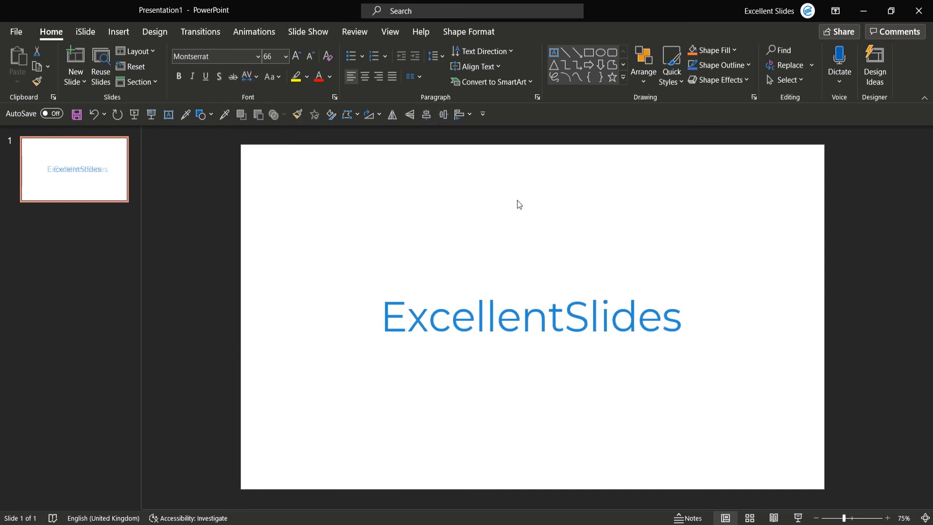